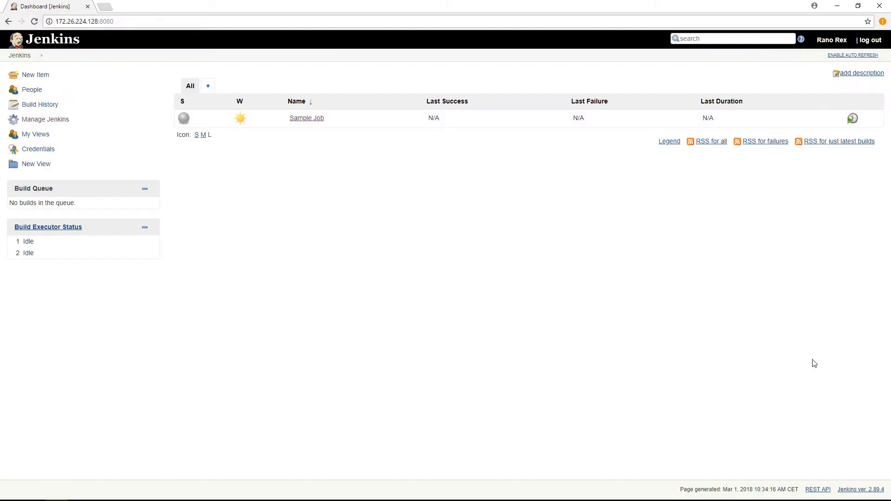
{"action": "mouse_move", "coordinate": [293, 227]}
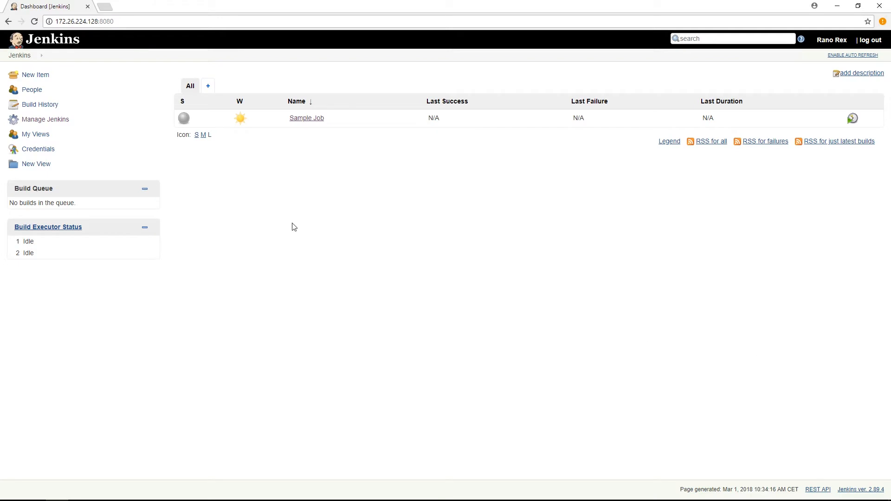
{"action": "mouse_move", "coordinate": [58, 116]}
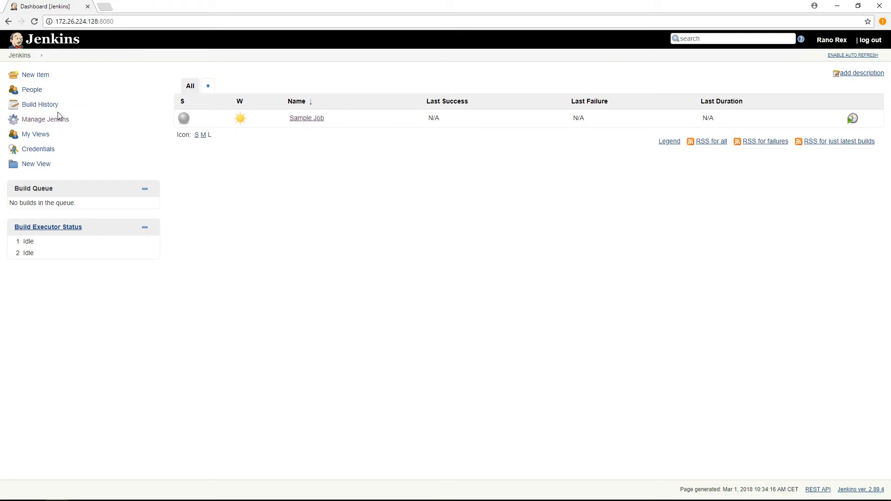
- Find the Ranorex Test Execution plugin among available plugins and install it without restarting
{"action": "left_click", "coordinate": [45, 119]}
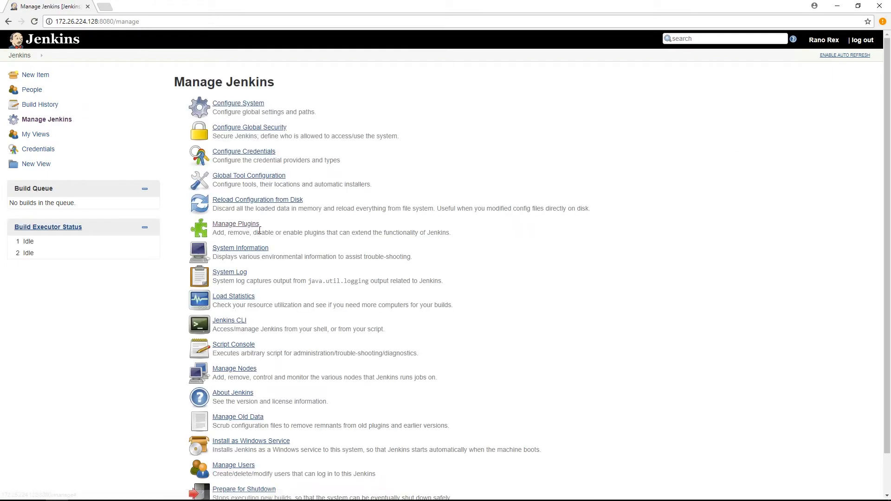
{"action": "left_click", "coordinate": [235, 223]}
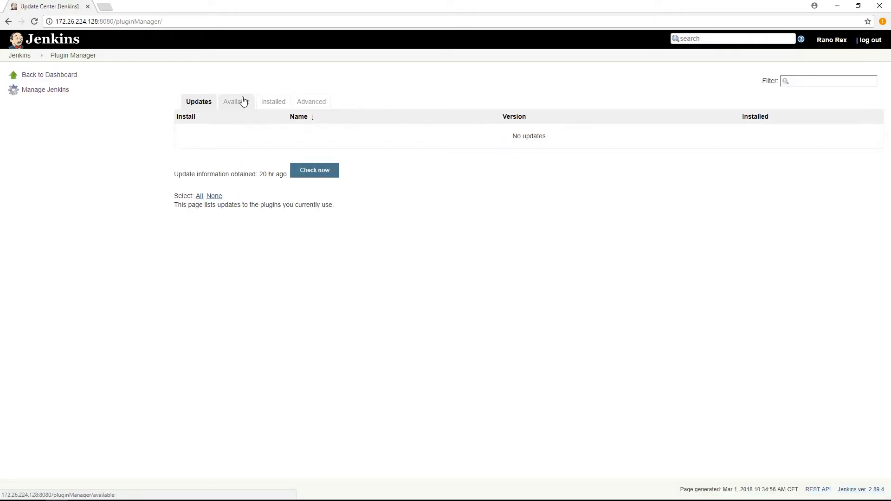
{"action": "left_click", "coordinate": [236, 102]}
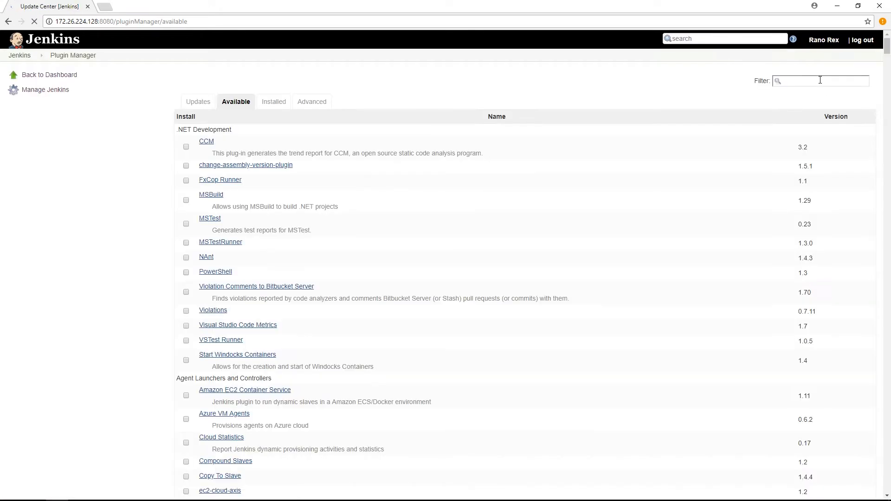
{"action": "type", "text": "Ranorex"}
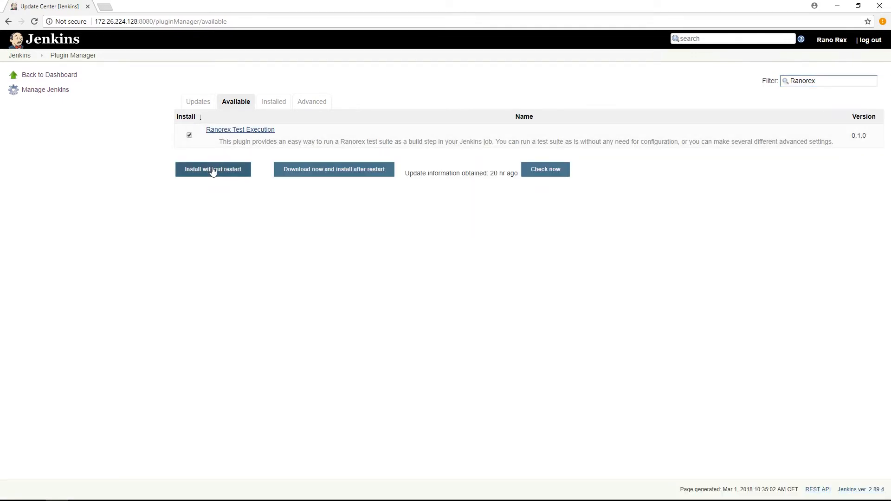
{"action": "left_click", "coordinate": [213, 169]}
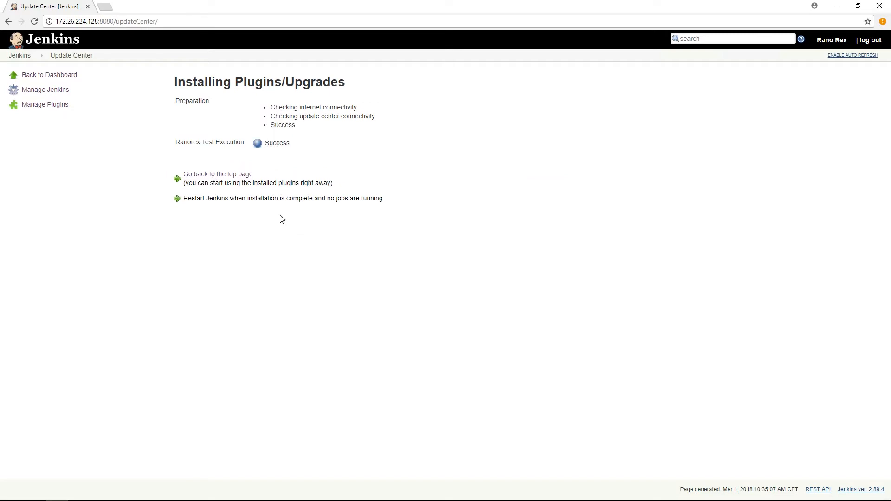
- Open Sample Job's configuration and add a 'Run a Ranorex test suite' build step
{"action": "left_click", "coordinate": [218, 174]}
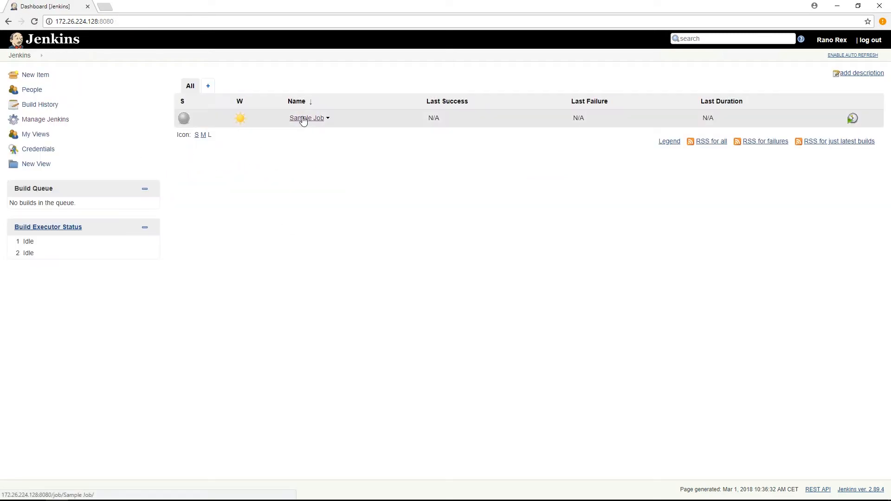
{"action": "left_click", "coordinate": [306, 118]}
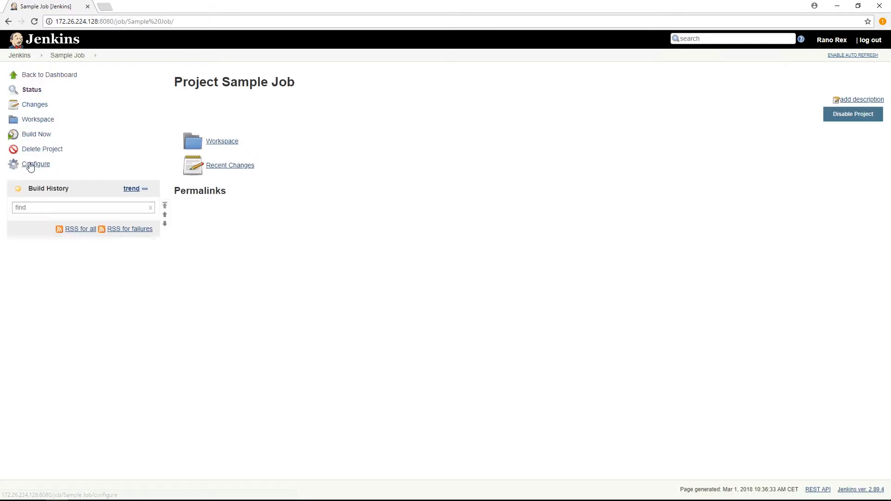
{"action": "left_click", "coordinate": [36, 164]}
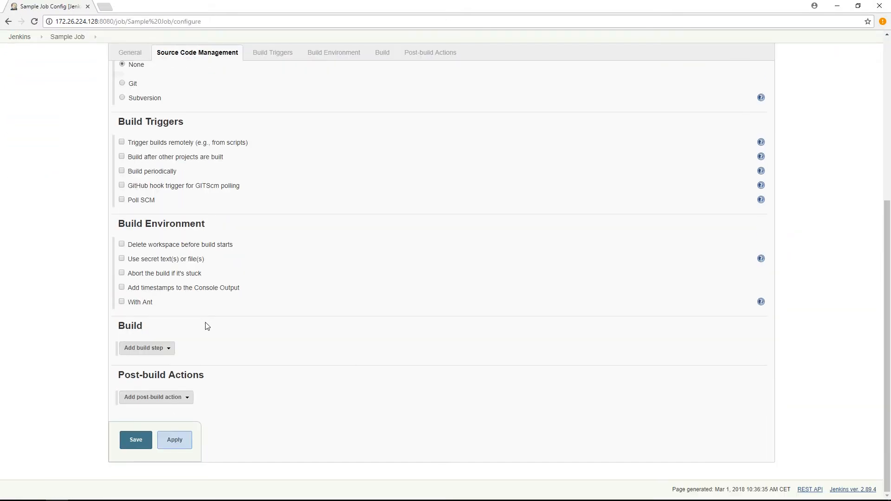
{"action": "left_click", "coordinate": [147, 348]}
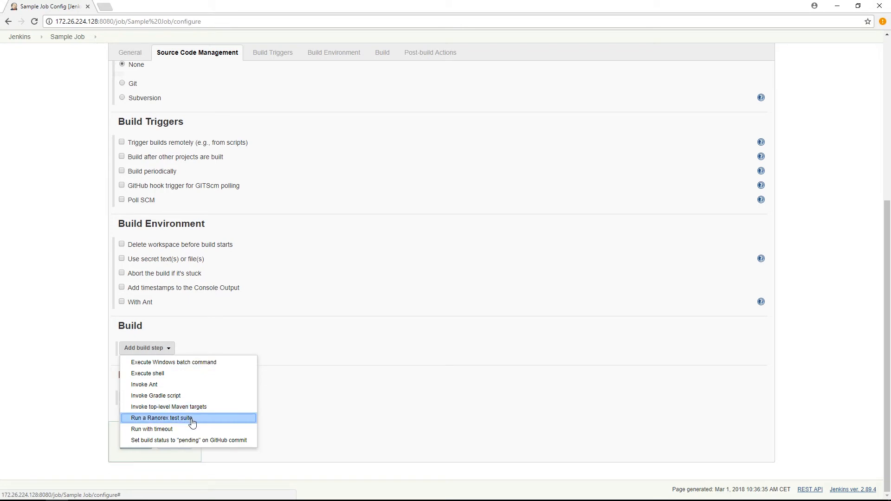
{"action": "left_click", "coordinate": [160, 418]}
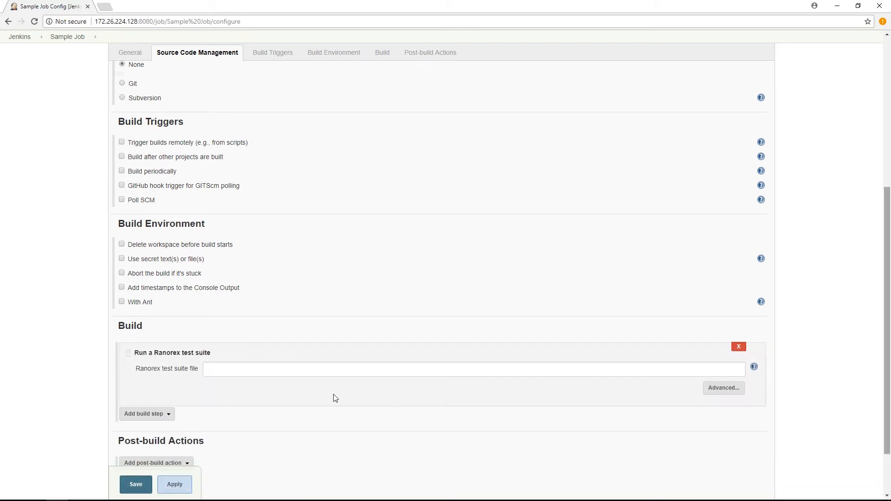
- Enter ./KeePassTestSuite/KeePassTestSuite.rxtst as the Ranorex test suite file
{"action": "type", "text": "./KeePassTestSuite/KeePa"}
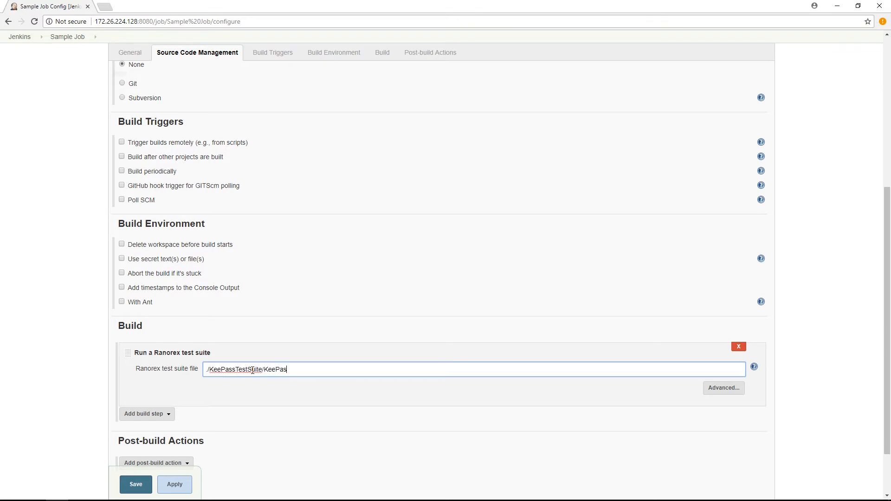
{"action": "type", "text": "sTestSuite.rxtst"}
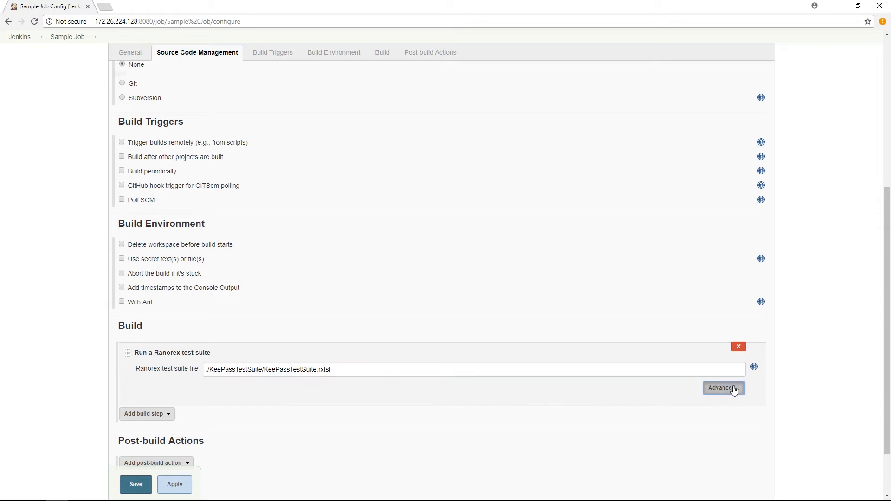
- Set run configuration SmokeTest, report directory ./Reports/uncompressed, report name Report-%Build_Number%
{"action": "left_click", "coordinate": [723, 388]}
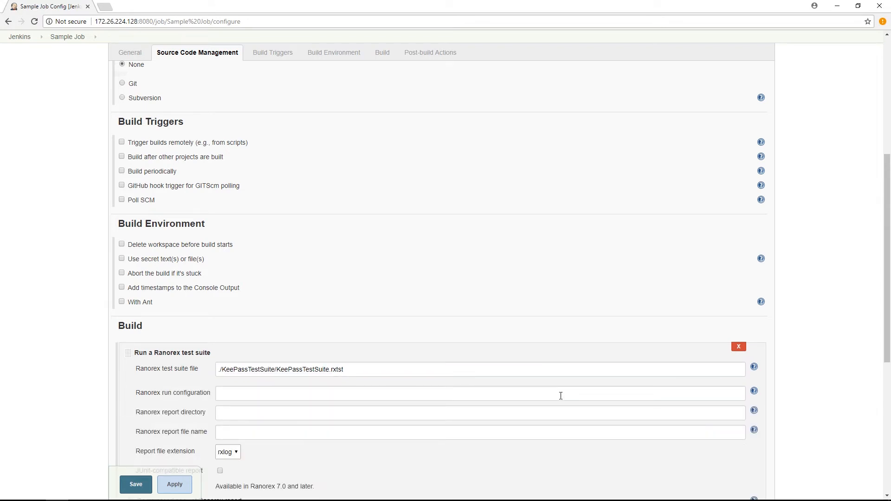
{"action": "type", "text": "SmokeTest"}
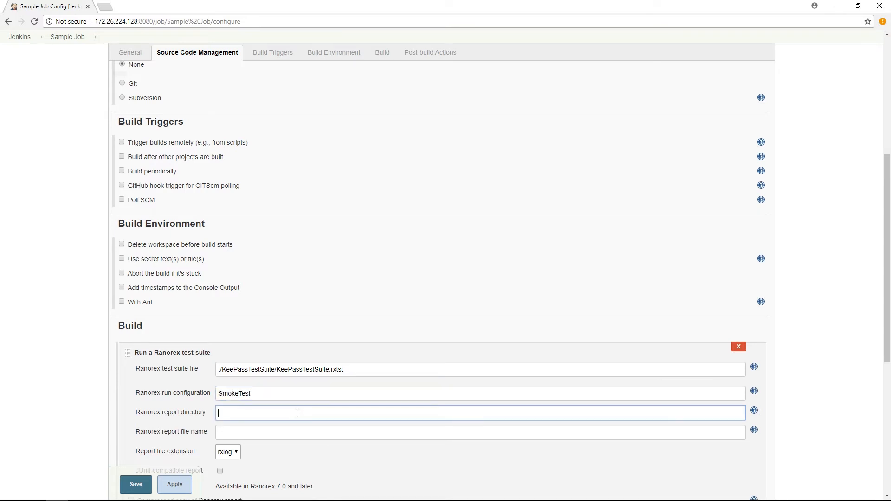
{"action": "type", "text": "./Reports/uncompre"}
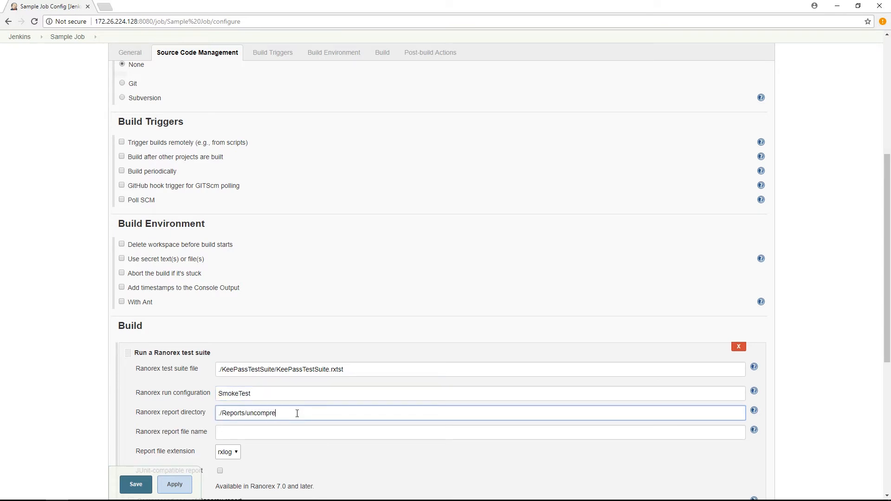
{"action": "type", "text": "Report-%Build_Number%"}
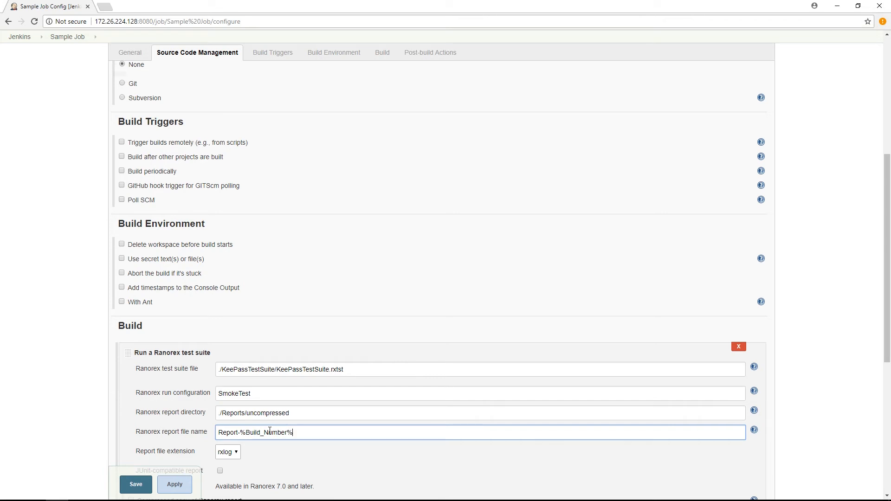
- Keep the rxlog report extension and enable JUnit-compatible reports
{"action": "left_click", "coordinate": [333, 52]}
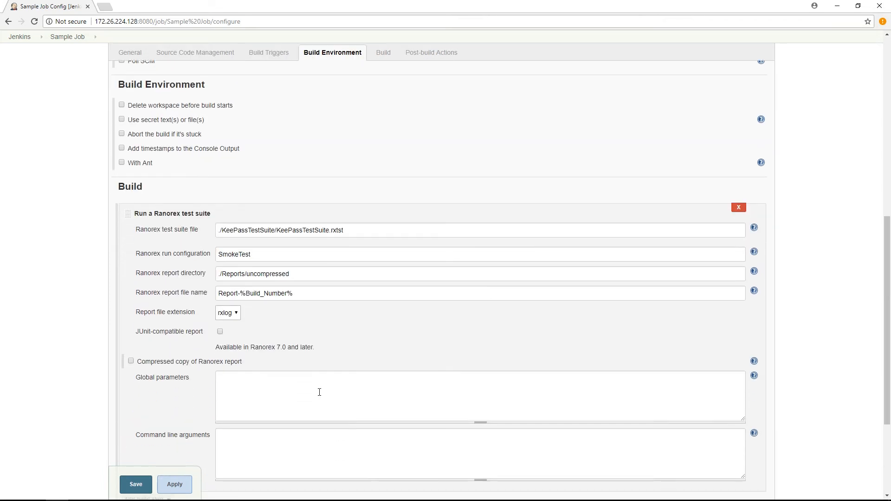
{"action": "left_click", "coordinate": [227, 313]}
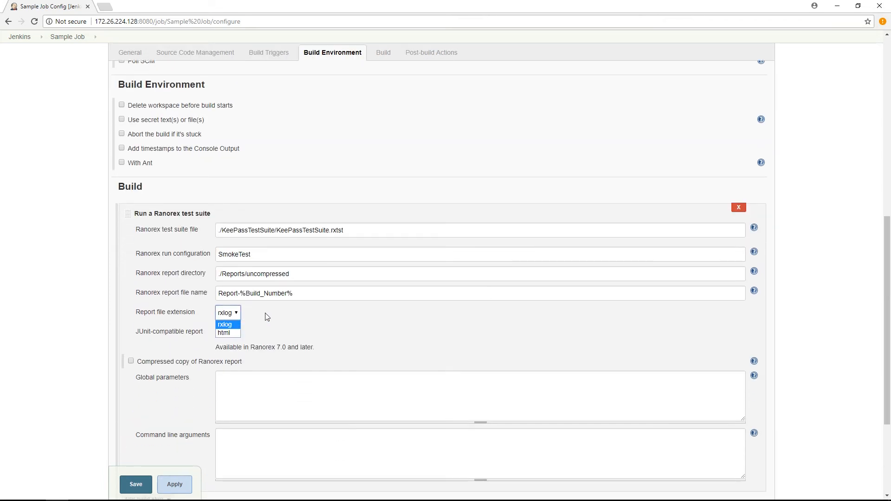
{"action": "left_click", "coordinate": [226, 324]}
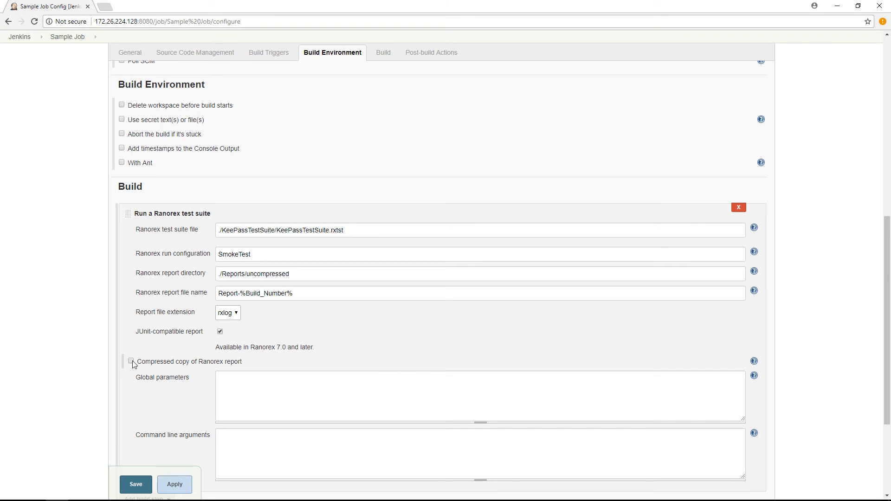
- Enable a compressed report copy in ./Reports named Report-%Build_Number%
{"action": "left_click", "coordinate": [132, 362]}
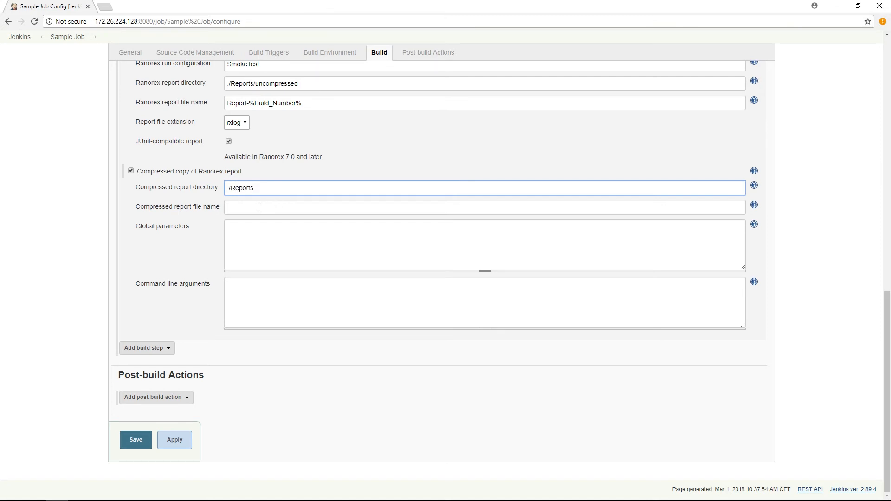
{"action": "type", "text": "Report"}
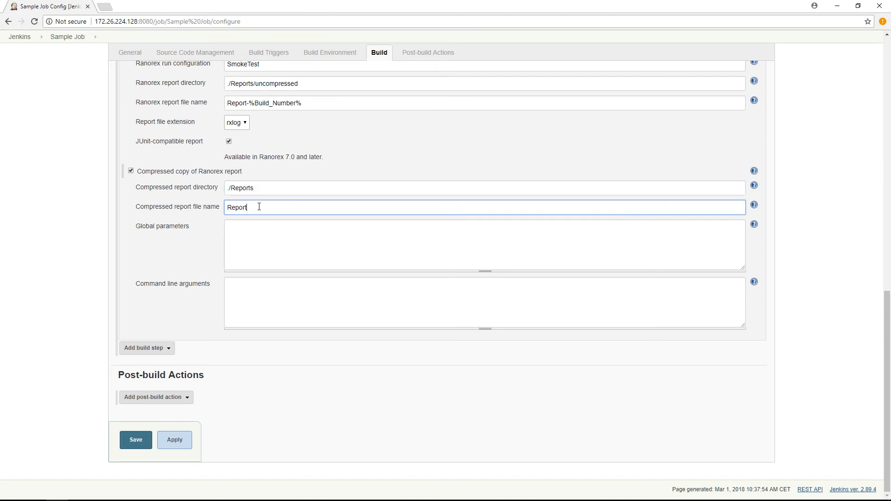
{"action": "type", "text": "-%Build_Number%"}
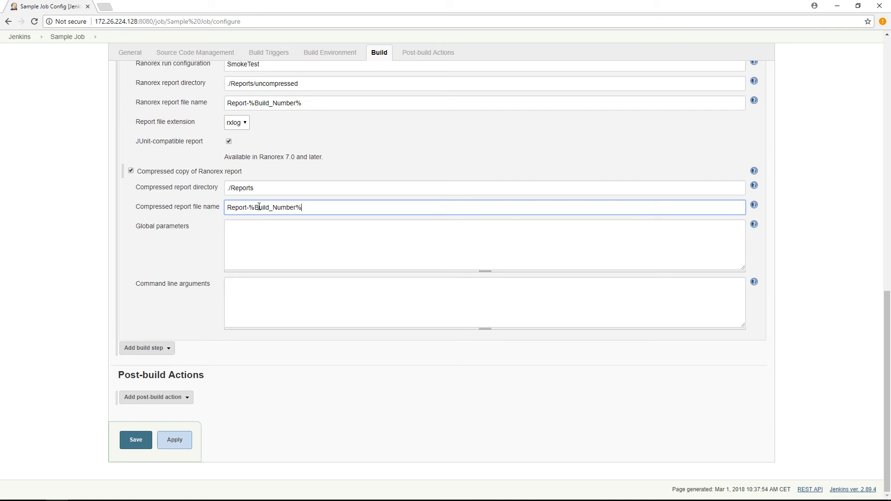
- Add global parameter GlobalExecutionPath pointing to /KeePassTestSuite/KeePass/KeePass.exe
{"action": "type", "text": "GlobalExecutionPath=./"}
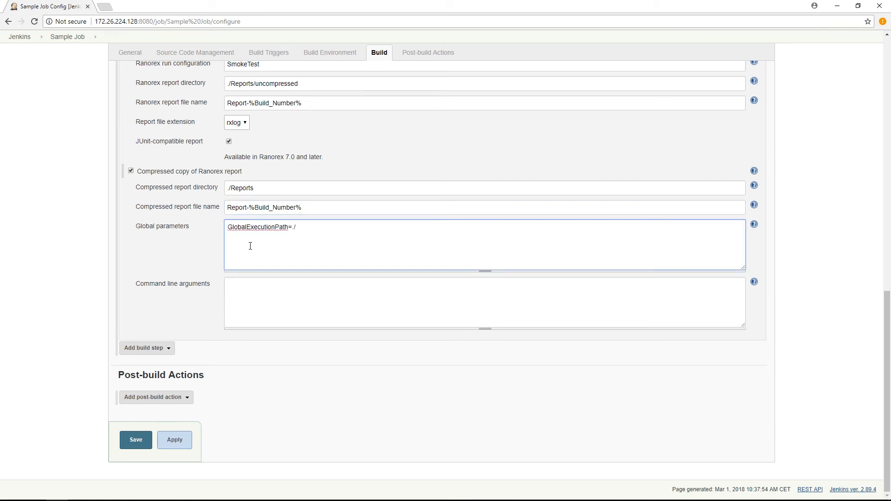
{"action": "type", "text": "KeePassTestSuite/KeePass"}
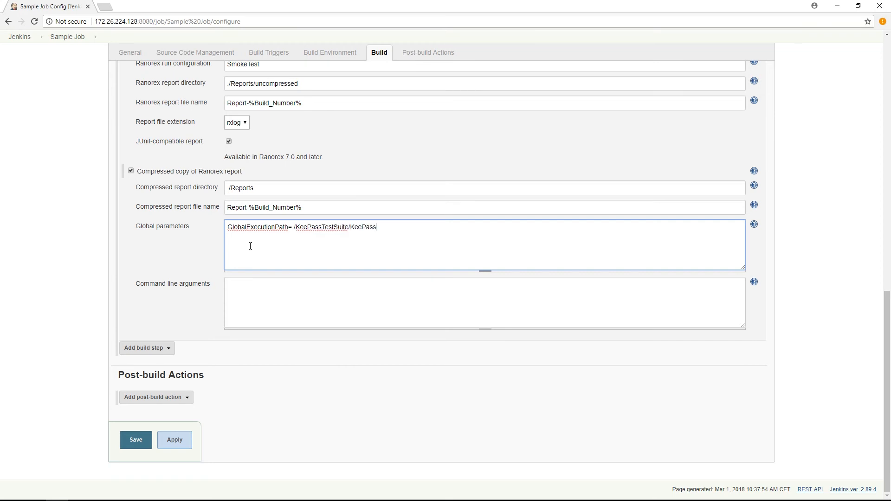
{"action": "type", "text": "/KeePass.exe"}
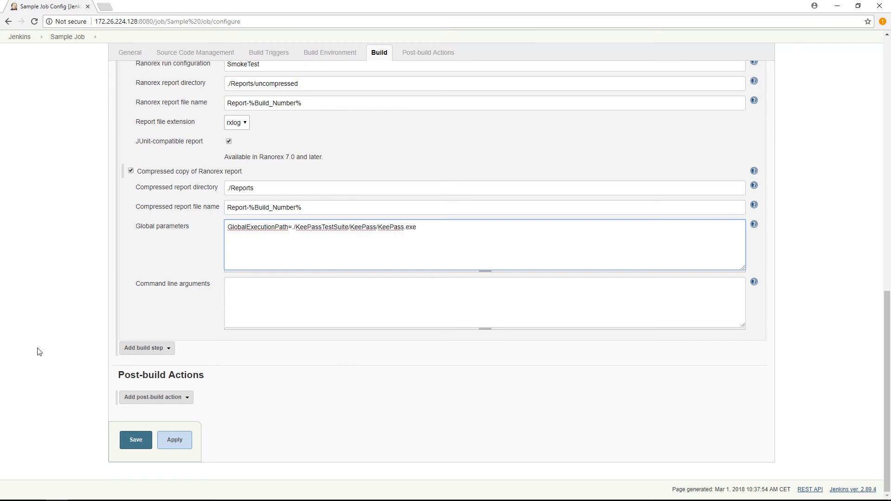
- Save Sample Job's configuration and start build #18
{"action": "left_click", "coordinate": [135, 440]}
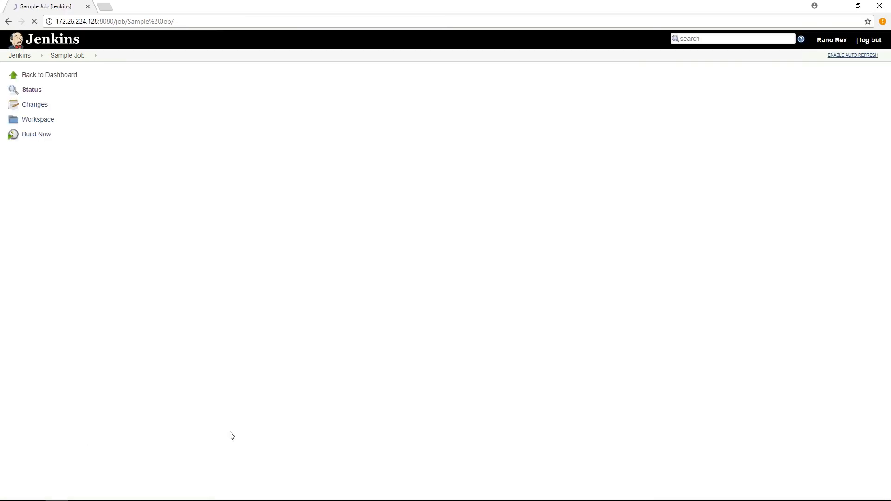
{"action": "left_click", "coordinate": [36, 134]}
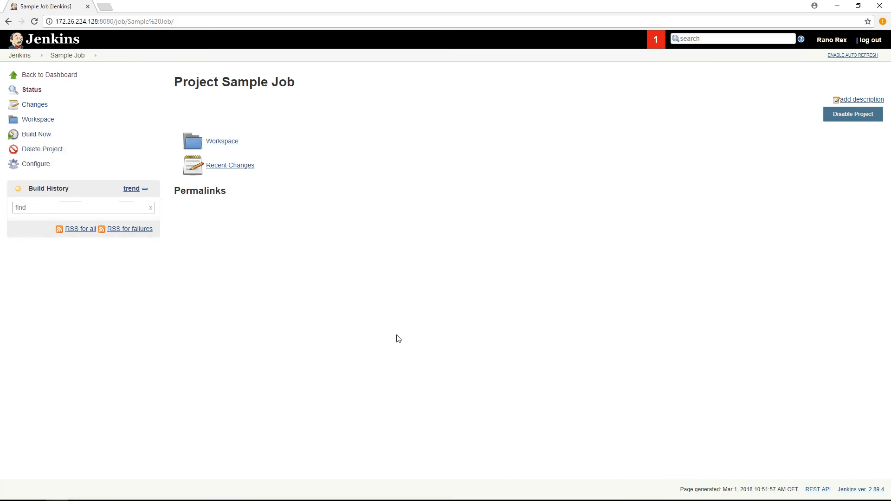
{"action": "left_click", "coordinate": [35, 134]}
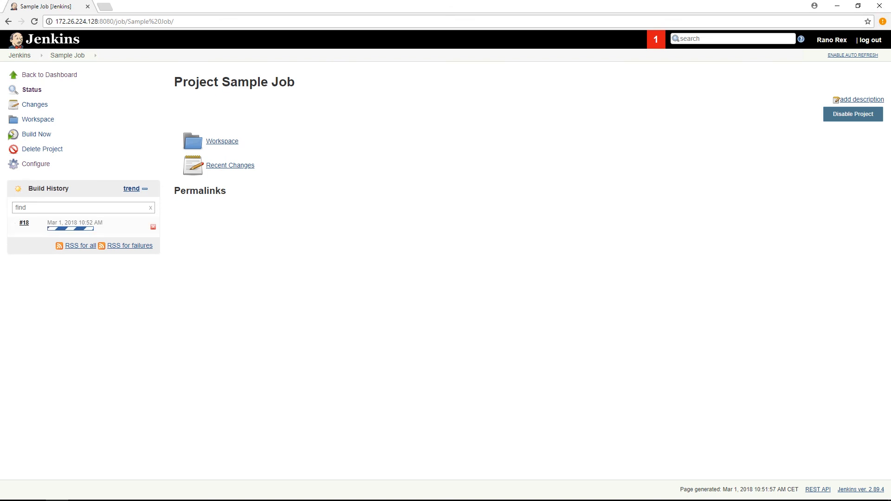